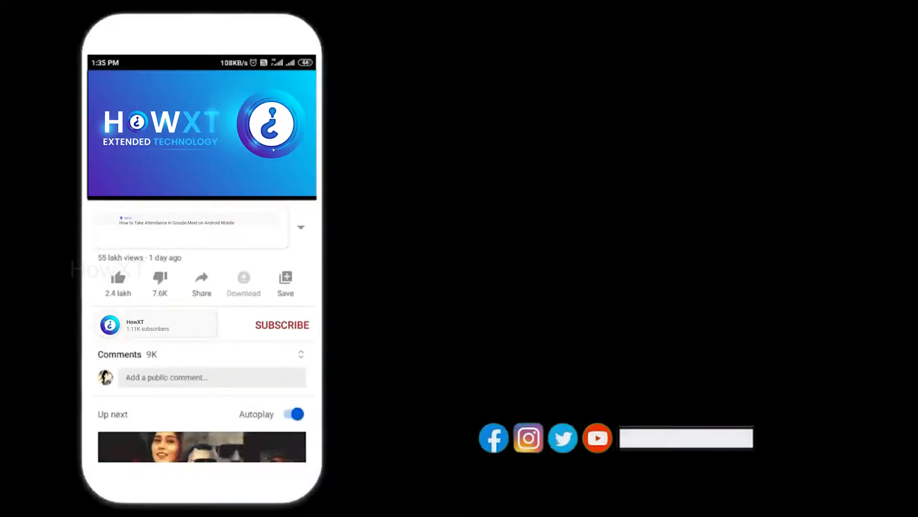
Launch the Word app on the phone to show Recent documents.
left_click(282, 325)
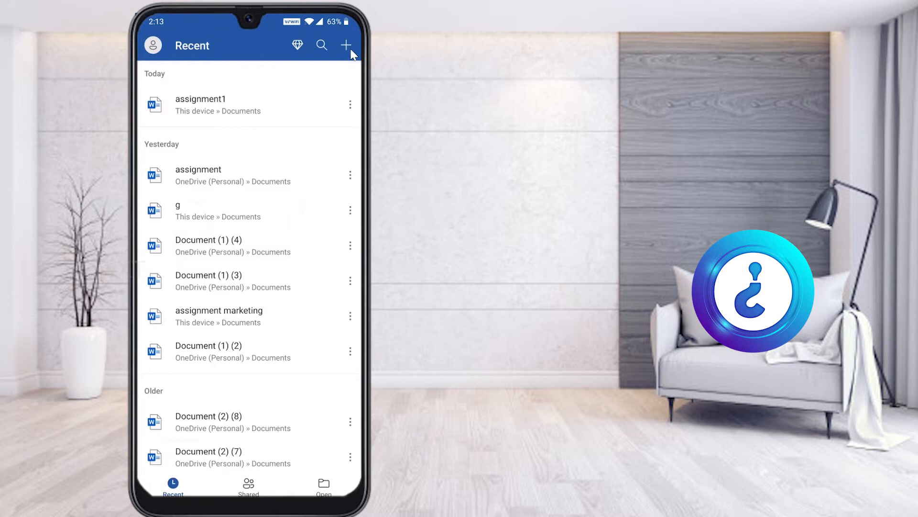
Create a blank document and type the heading 'This my assignment'.
left_click(346, 45)
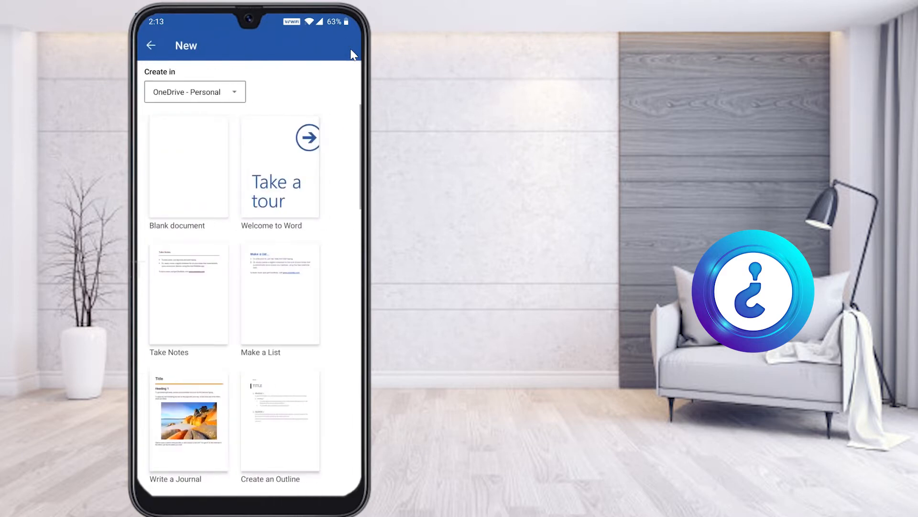
mouse_move(144, 172)
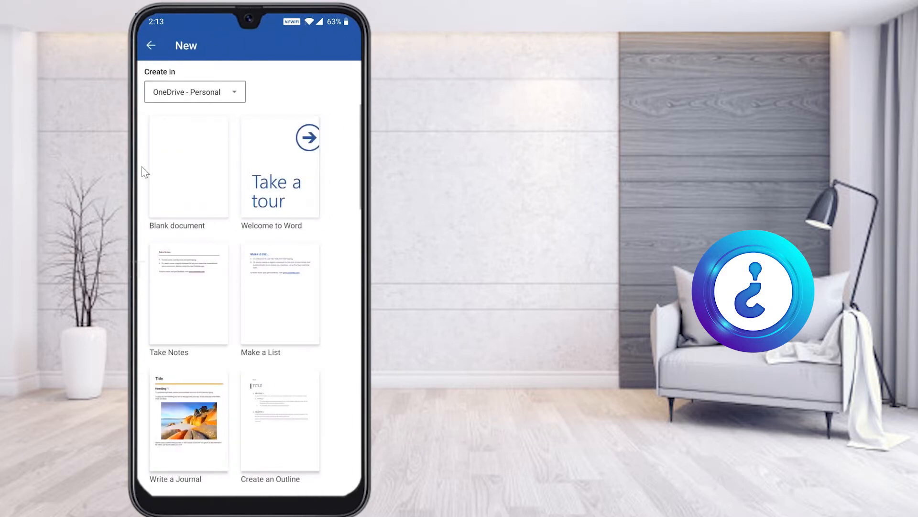
left_click(188, 167)
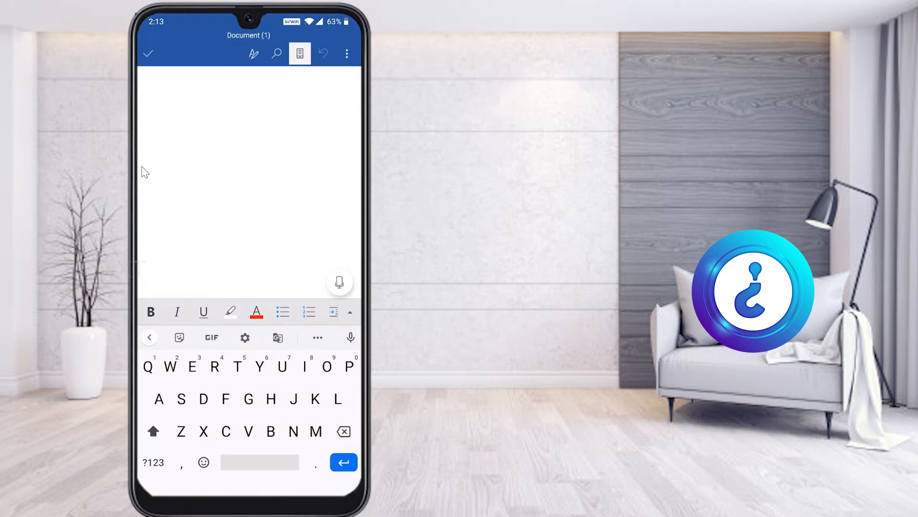
type("This")
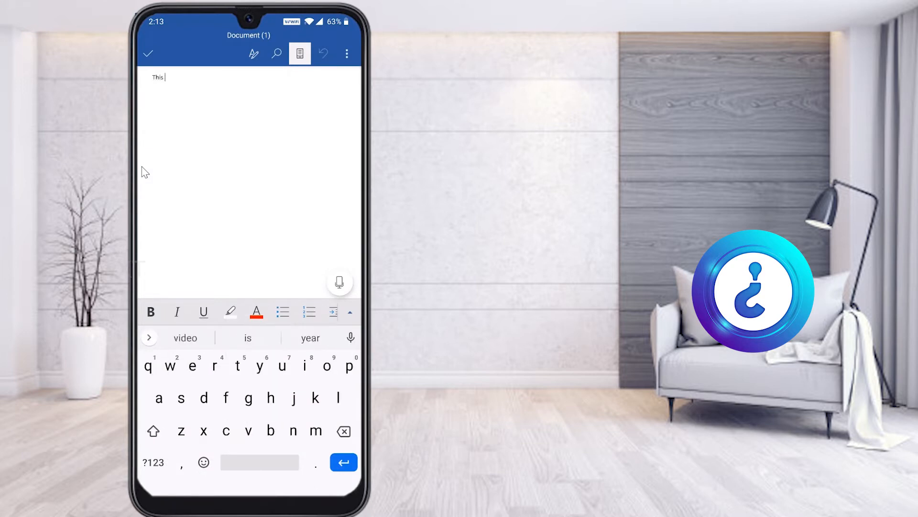
type("my assignment")
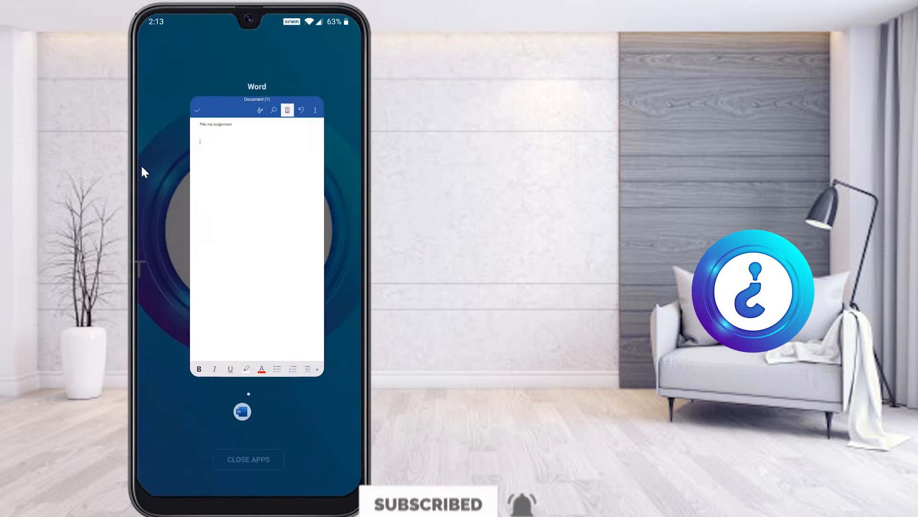
Select and copy the Marketing definition paragraph from Chrome's search results.
left_click(248, 458)
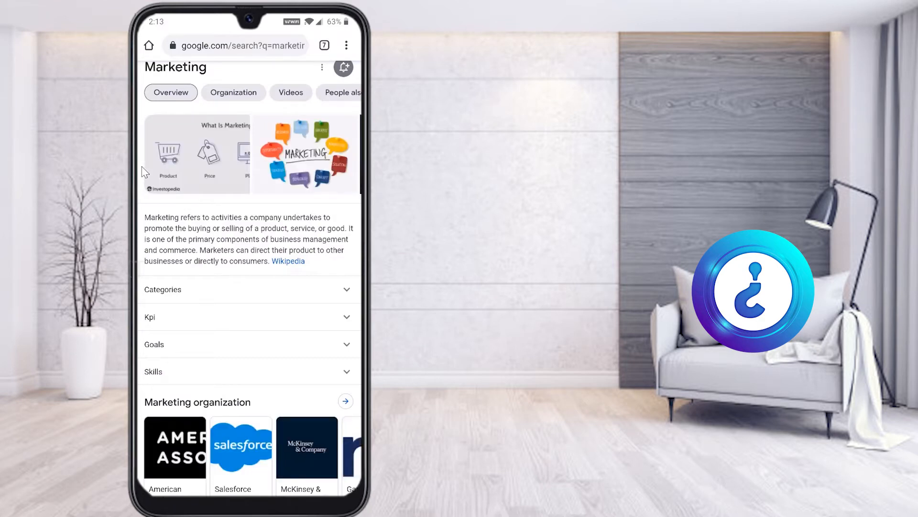
double_click(161, 218)
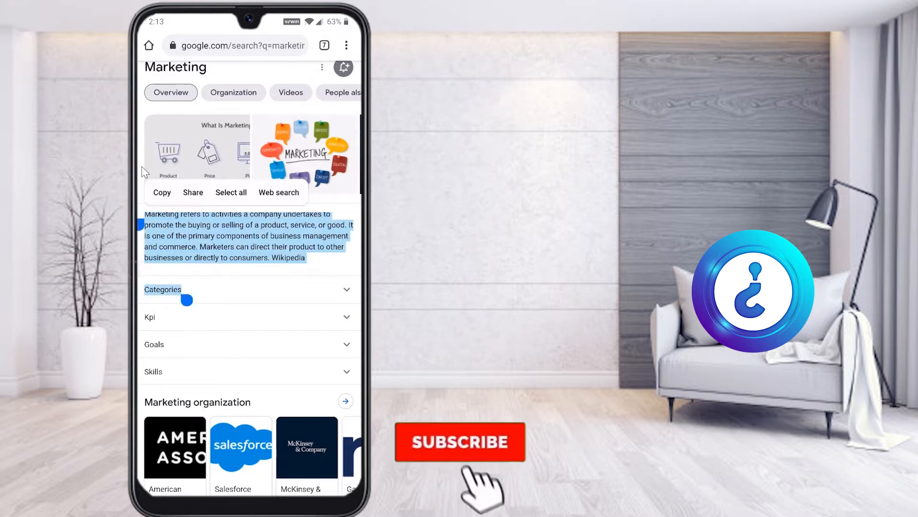
left_click(460, 442)
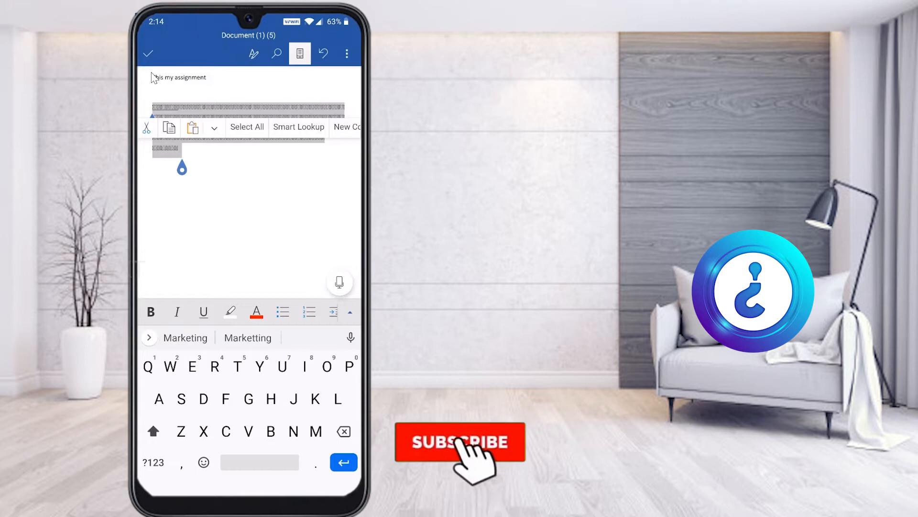
Change the pasted marketing paragraph's font to Calibri Light.
left_click(459, 442)
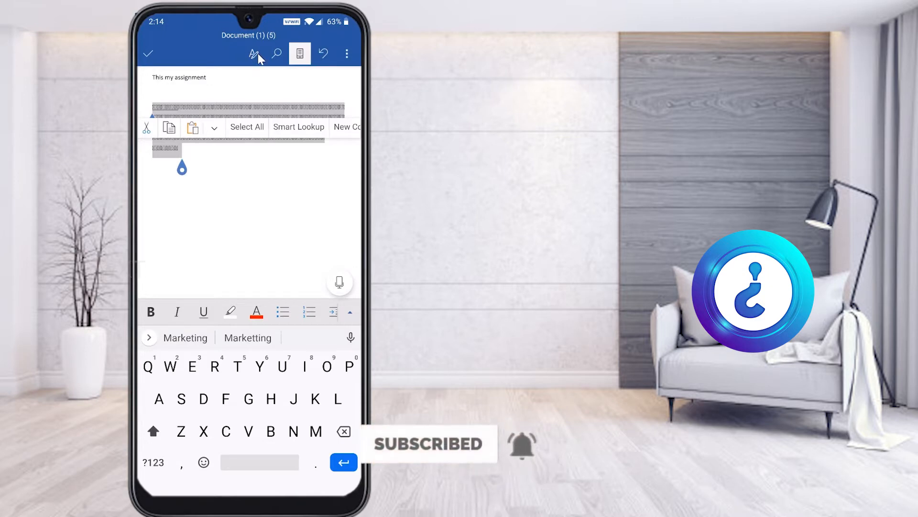
left_click(258, 54)
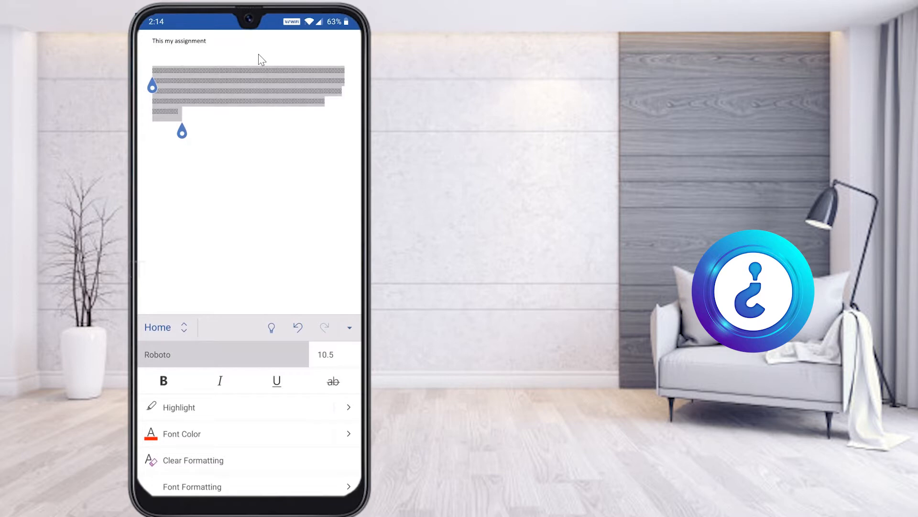
left_click(157, 355)
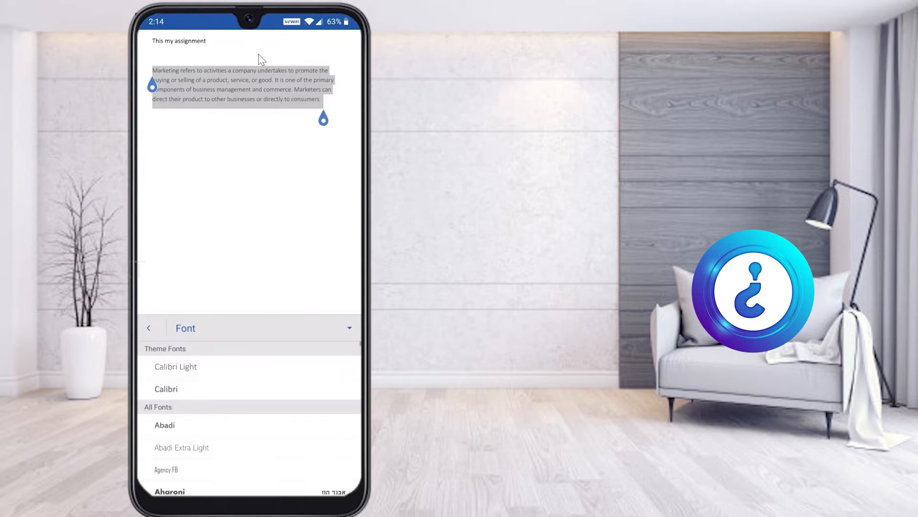
left_click(175, 367)
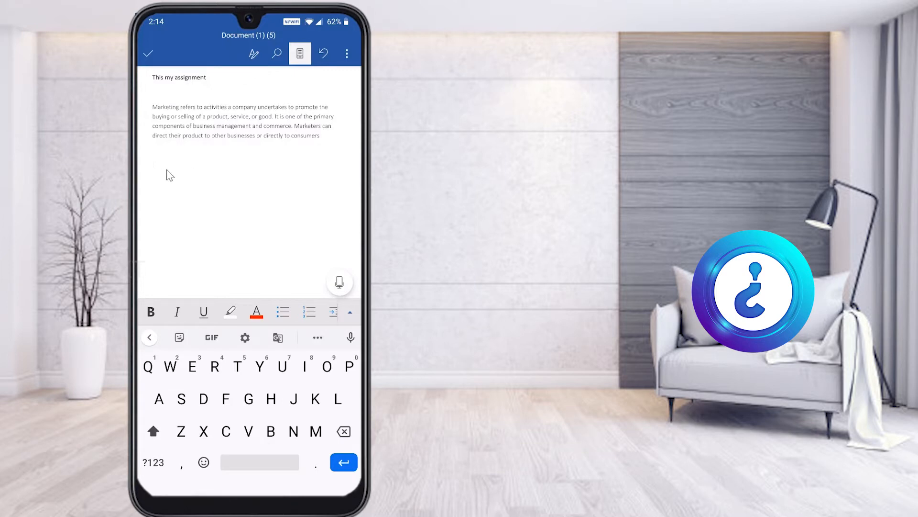
Add a new line below the paragraph and bring up the Insert tab's Link options.
left_click(153, 164)
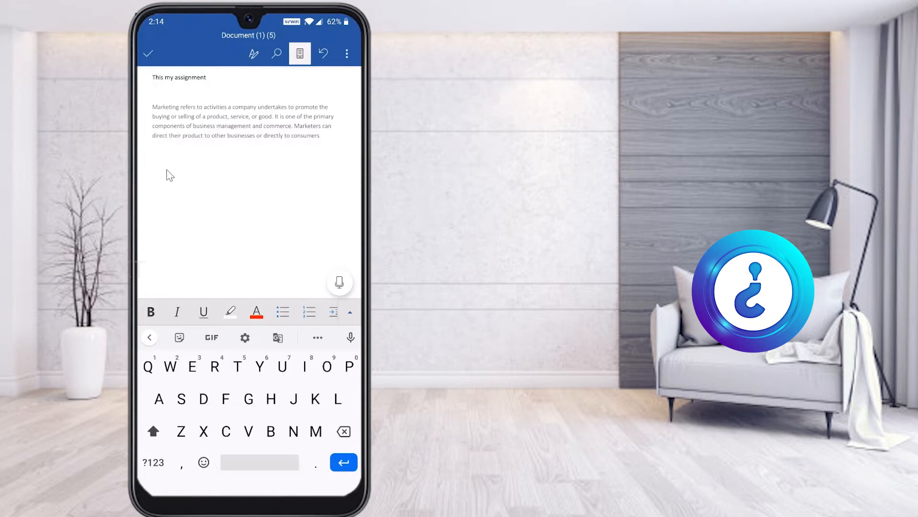
left_click(154, 164)
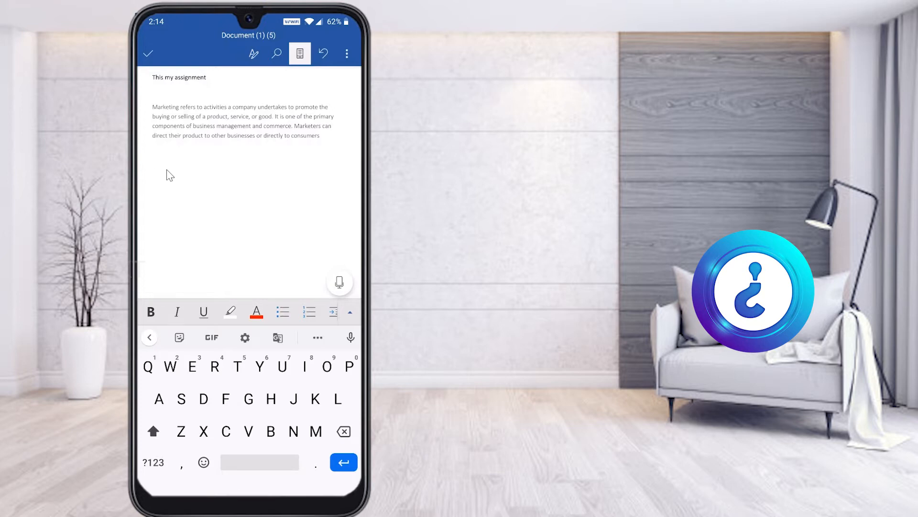
left_click(165, 172)
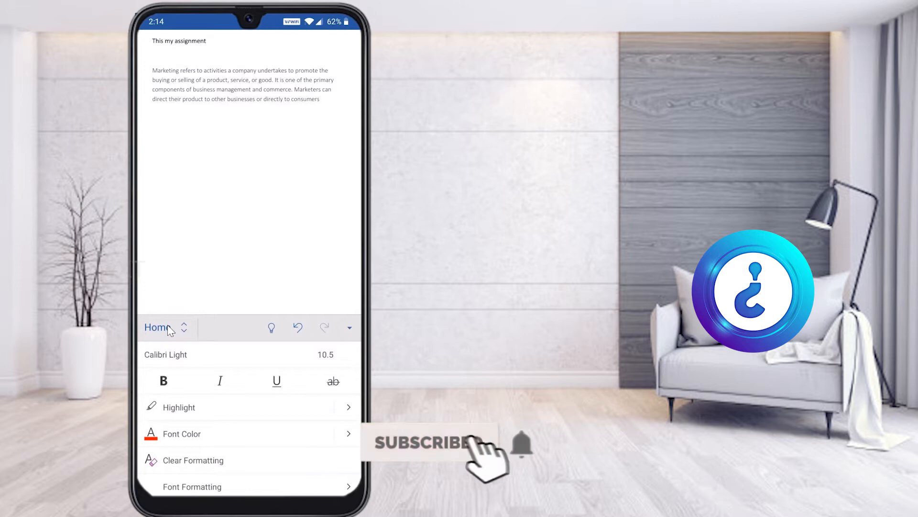
left_click(165, 327)
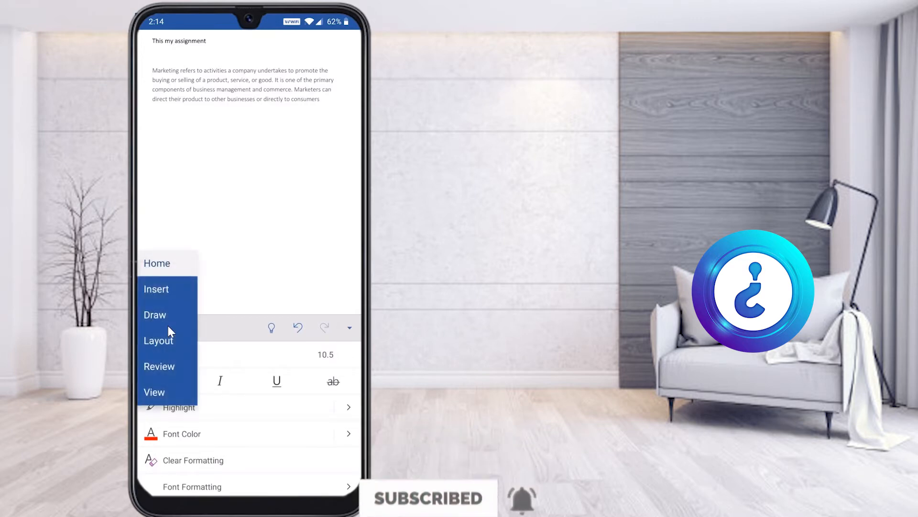
left_click(156, 289)
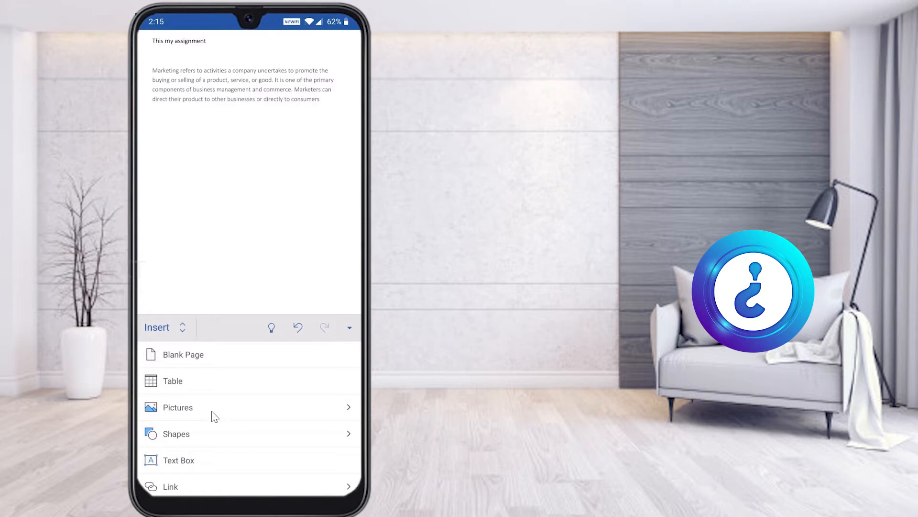
scroll("down", 3)
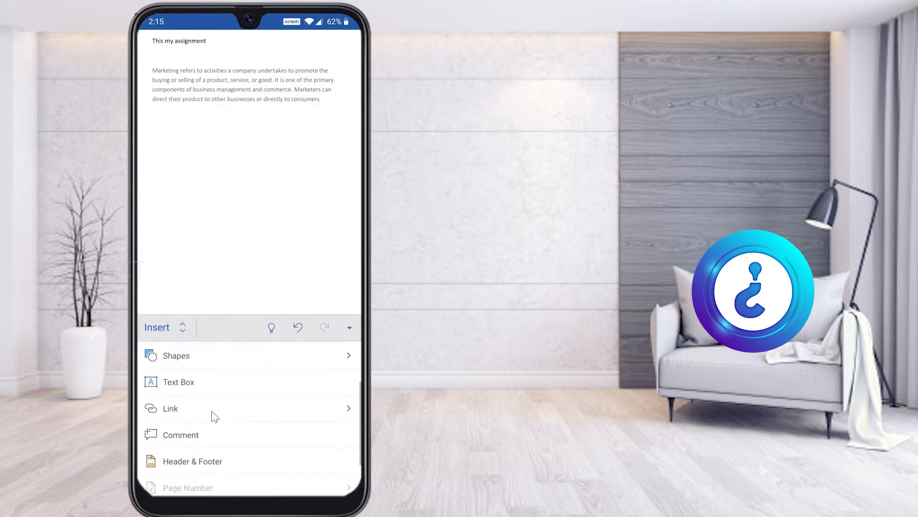
mouse_move(199, 414)
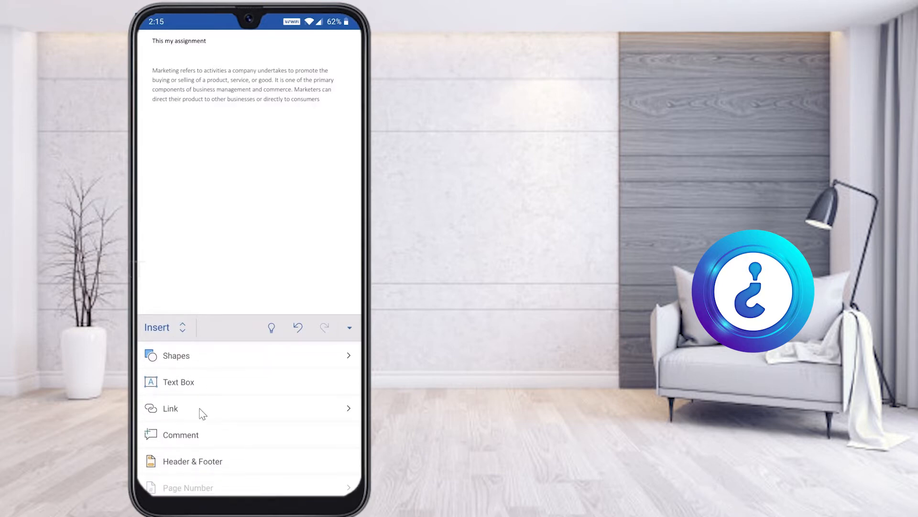
left_click(171, 408)
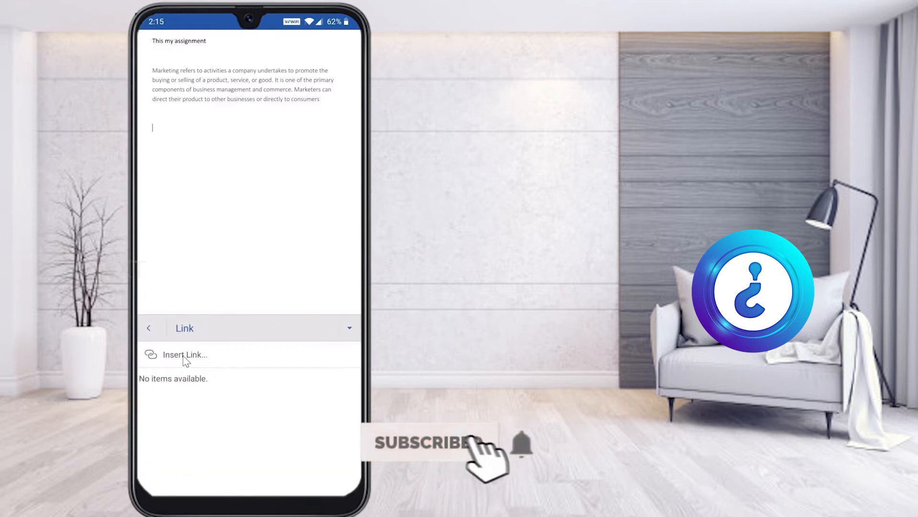
Start a new hyperlink with 'Read More' as its display text.
left_click(184, 355)
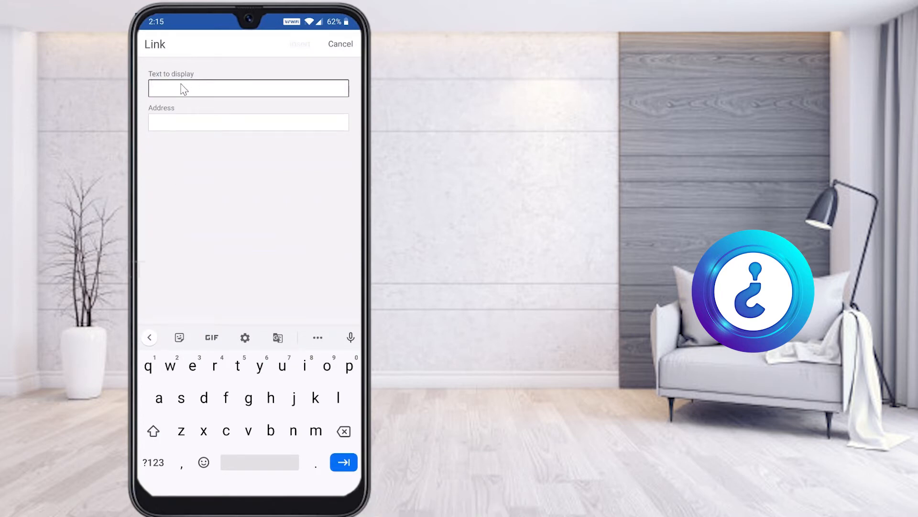
left_click(153, 430)
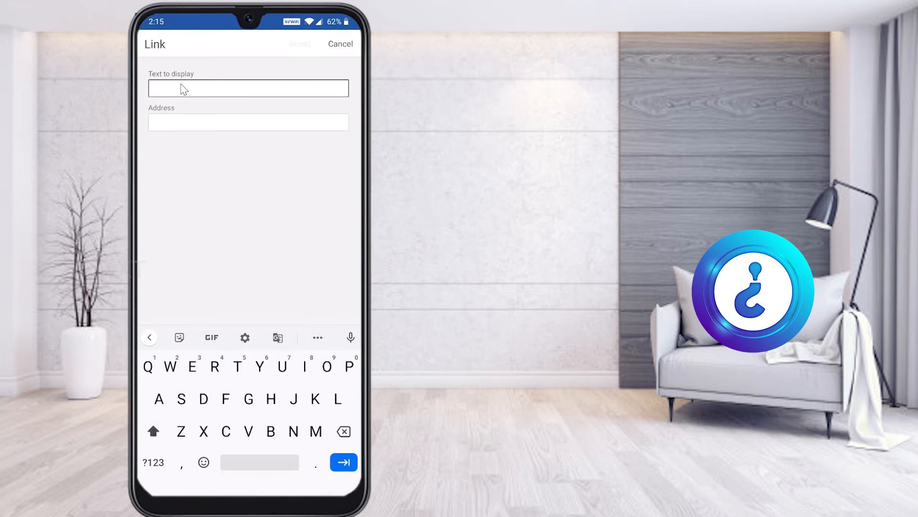
type("Read")
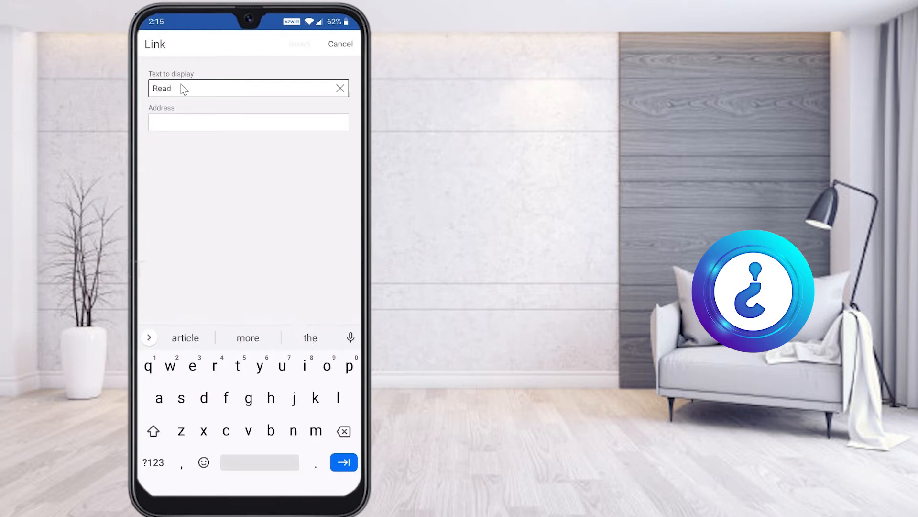
type("More")
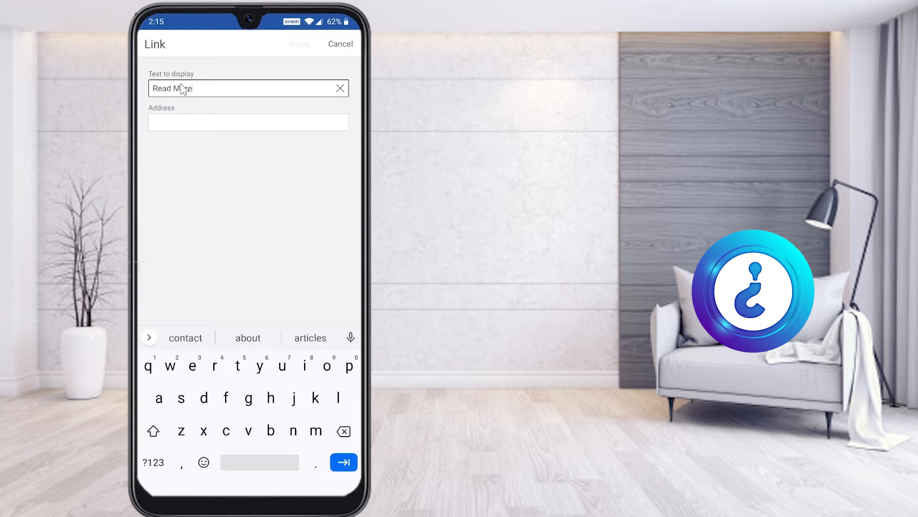
left_click(249, 123)
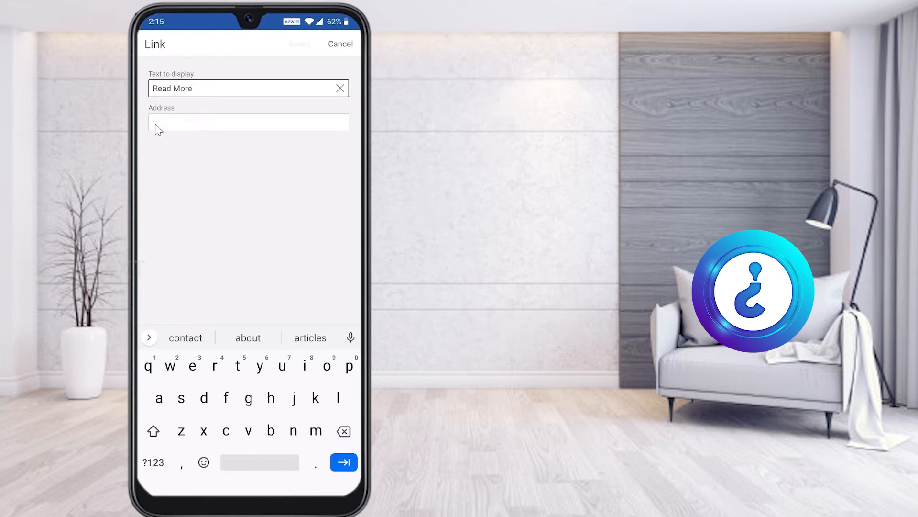
left_click(248, 122)
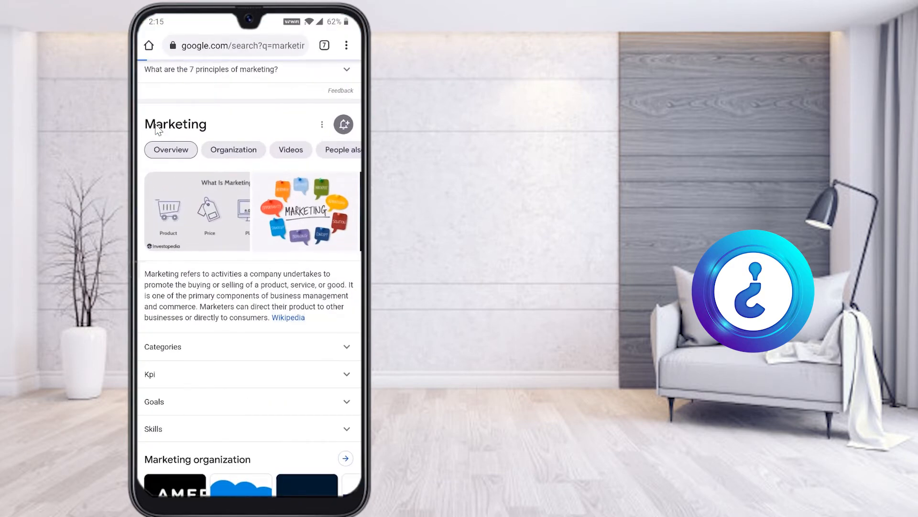
Copy the Marketing - Wikipedia article's web address and return to Word.
left_click(288, 317)
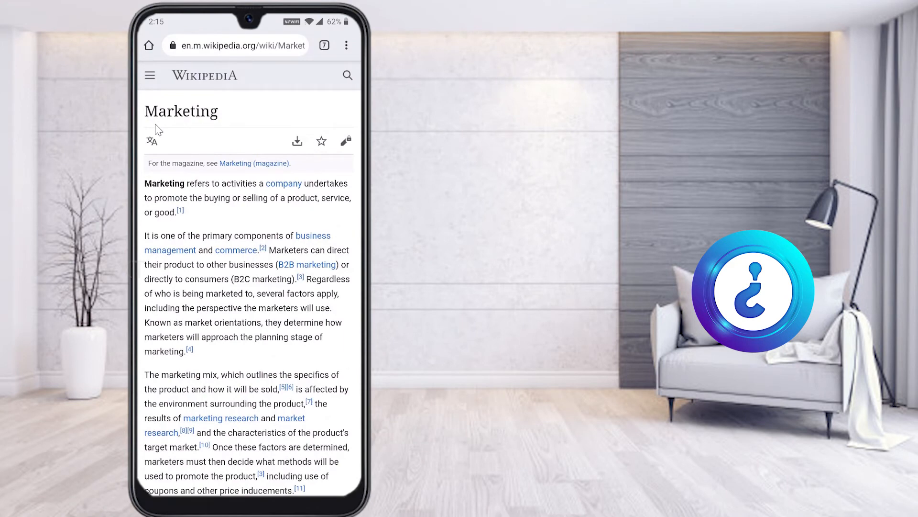
mouse_move(188, 21)
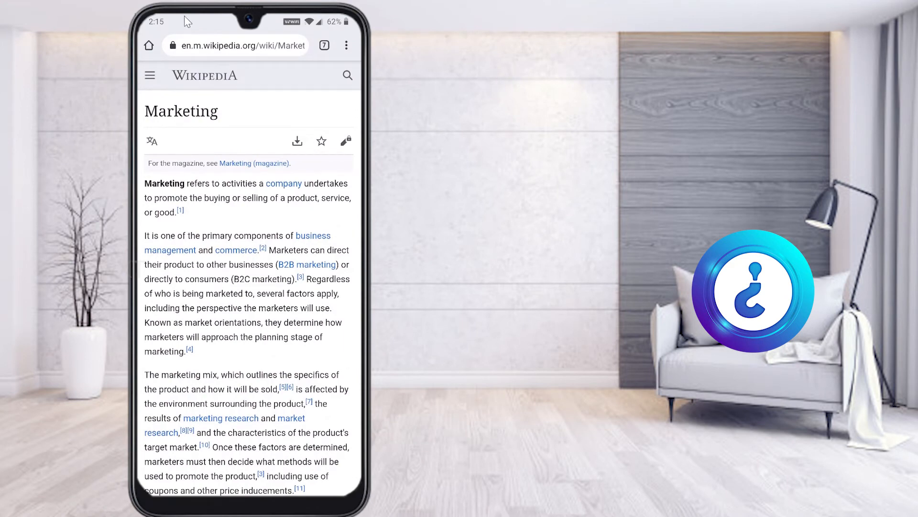
mouse_move(228, 56)
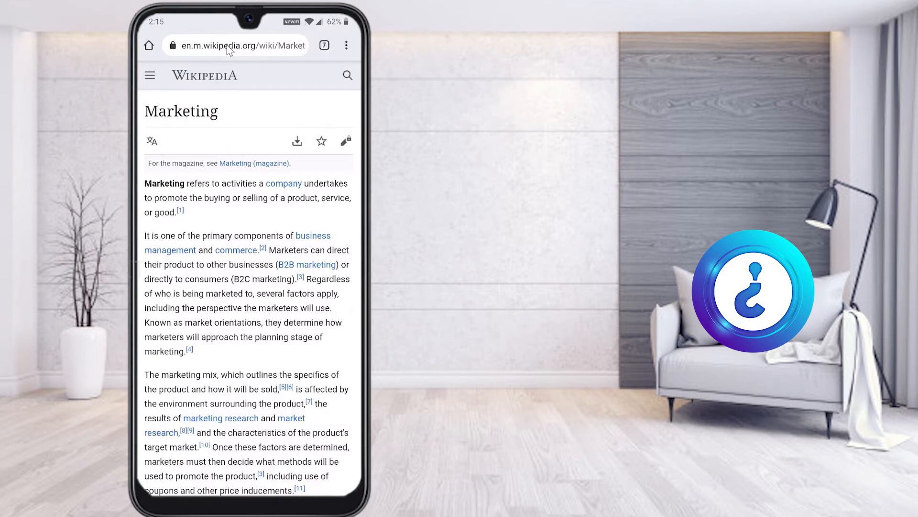
left_click(236, 45)
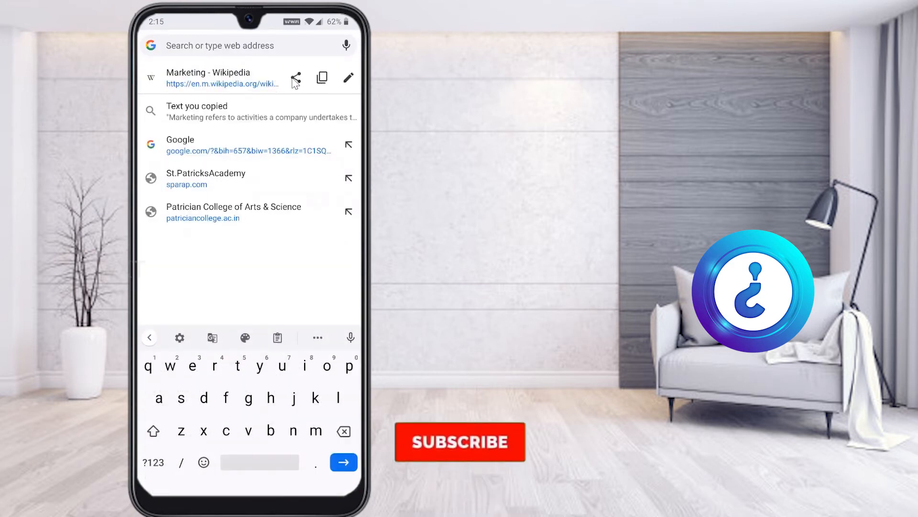
left_click(460, 442)
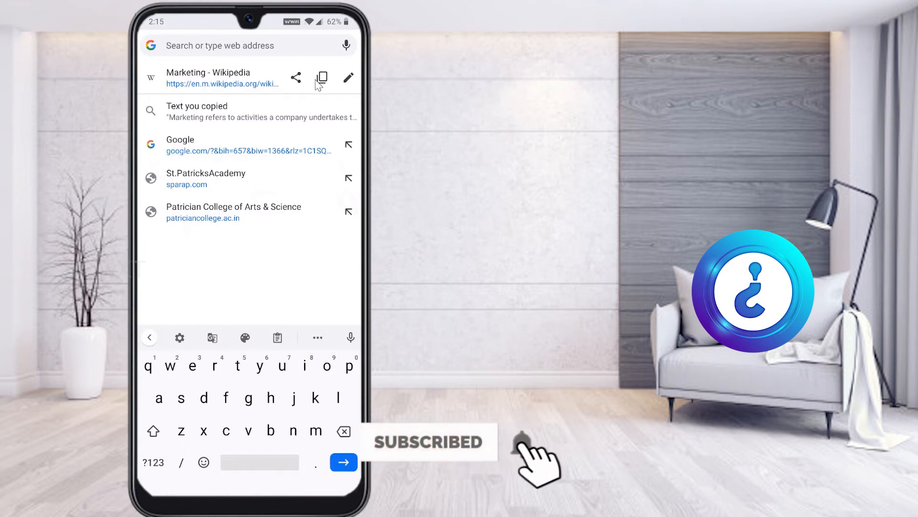
left_click(324, 77)
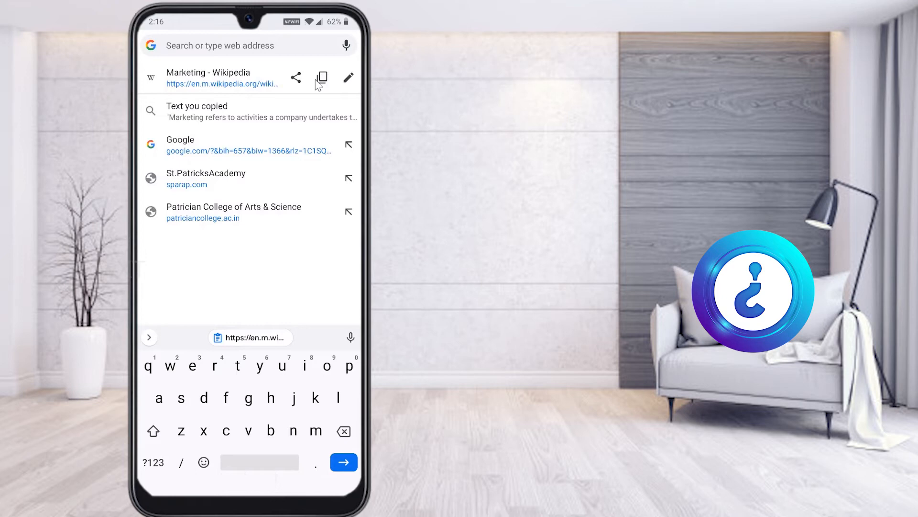
key("recent_apps")
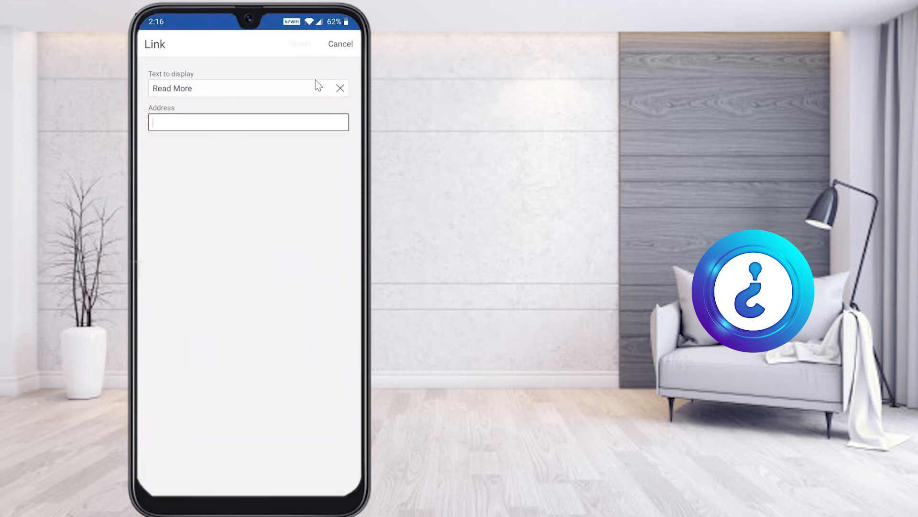
Paste the Wikipedia URL as the address and insert the Read More link.
left_click(248, 122)
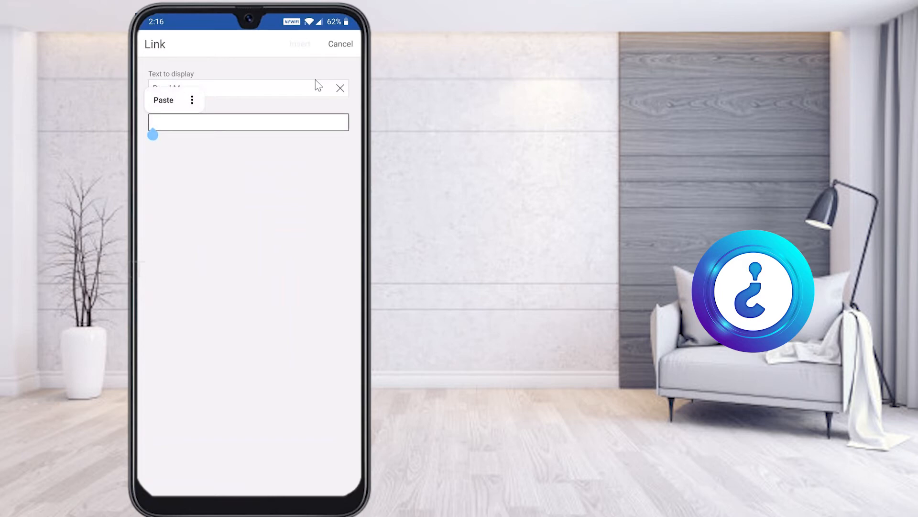
mouse_move(172, 109)
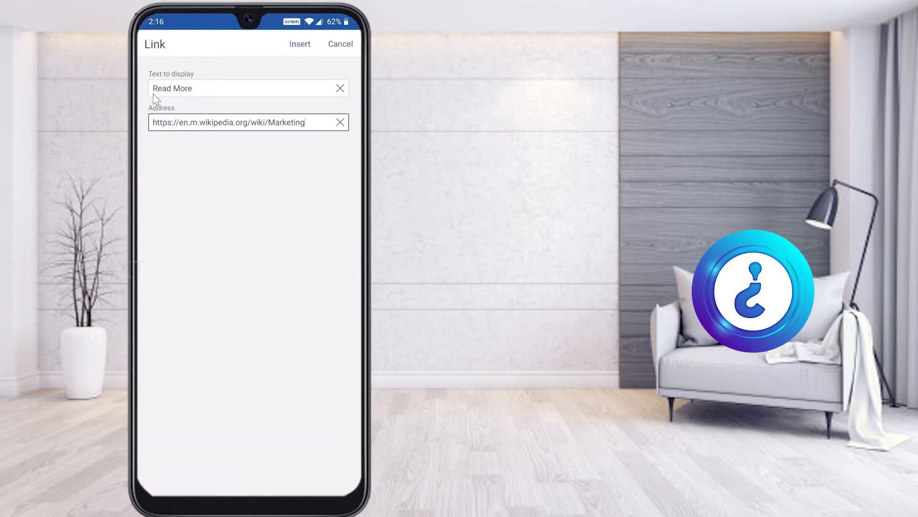
mouse_move(186, 102)
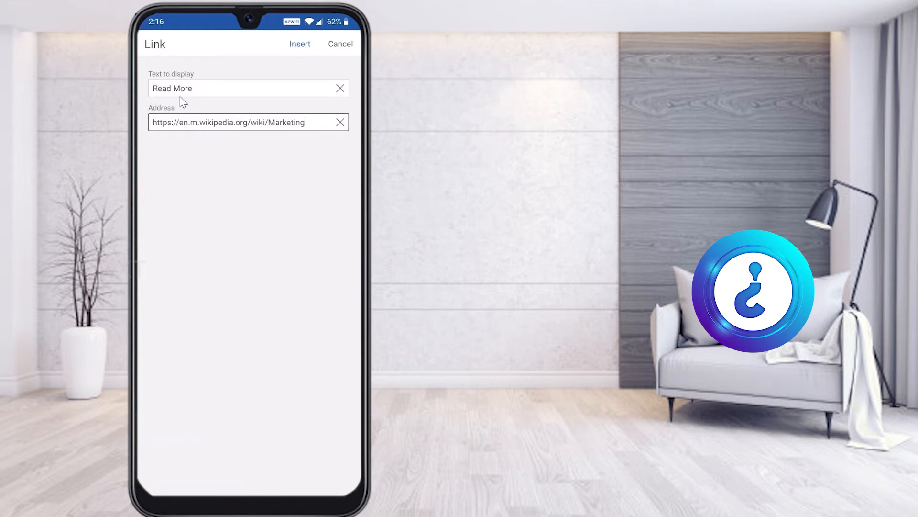
left_click(299, 44)
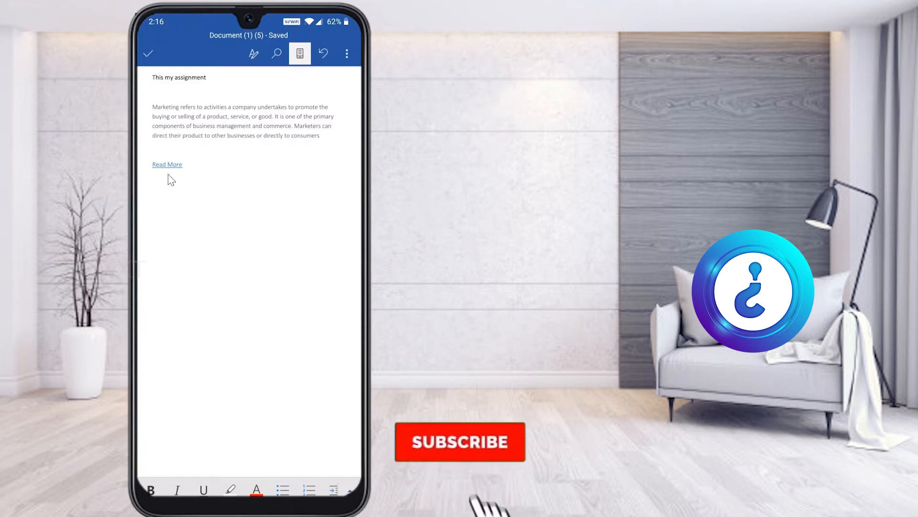
Save a copy to This device's Documents folder as work1.docx.
left_click(460, 442)
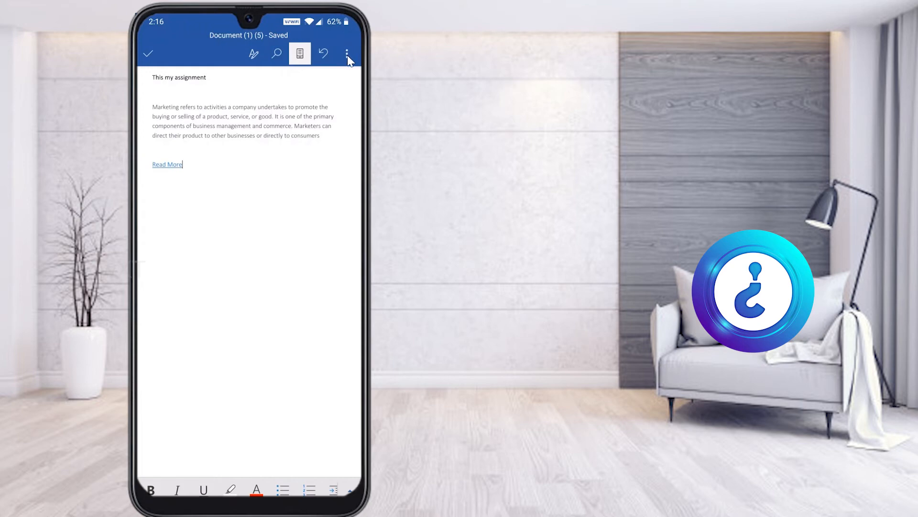
left_click(345, 53)
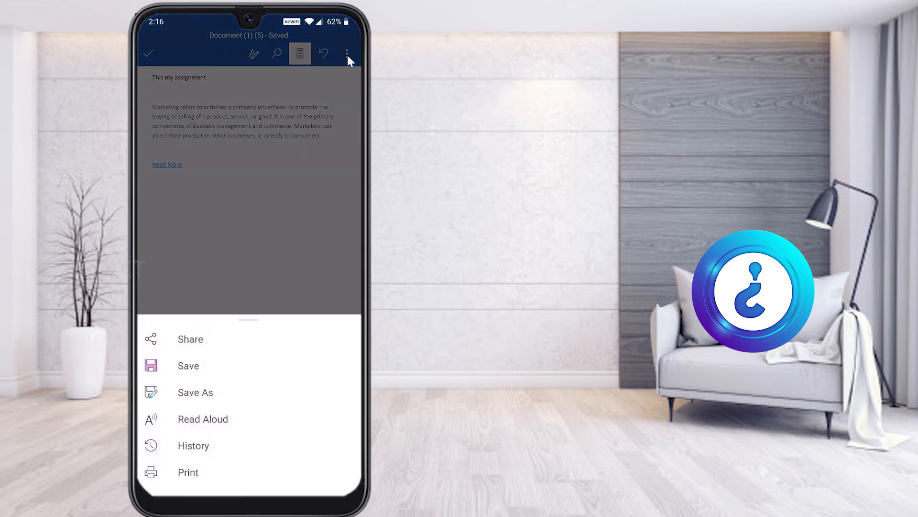
left_click(195, 392)
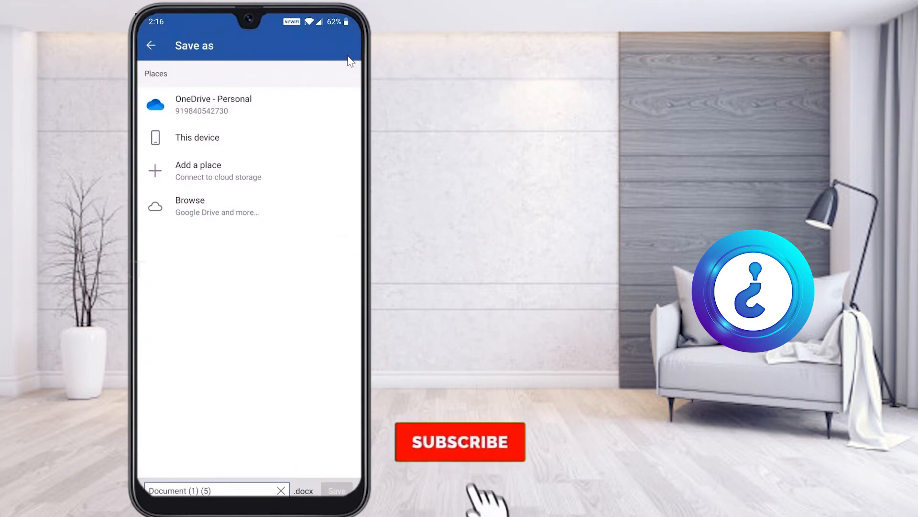
left_click(460, 442)
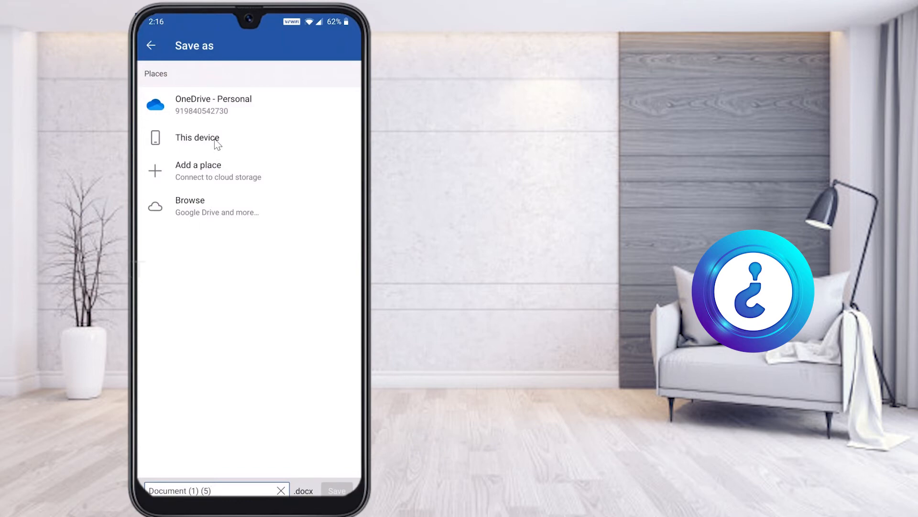
left_click(197, 138)
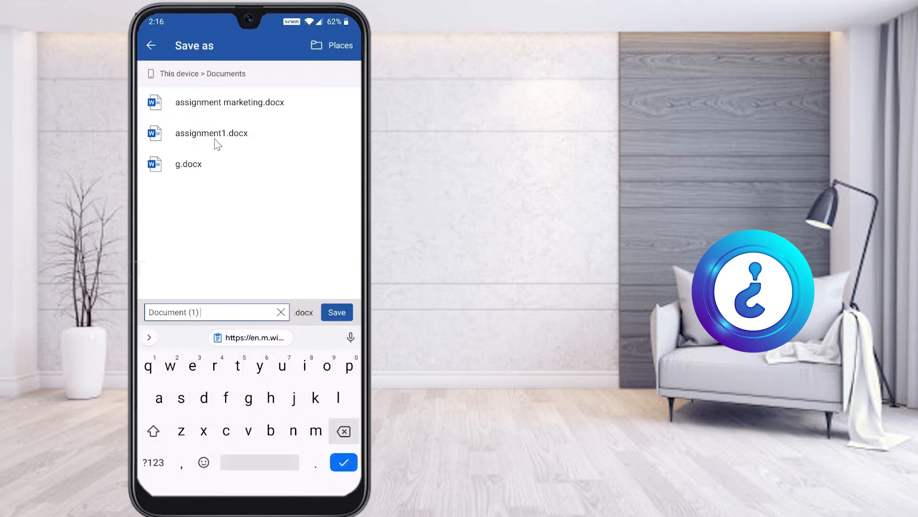
left_click(280, 311)
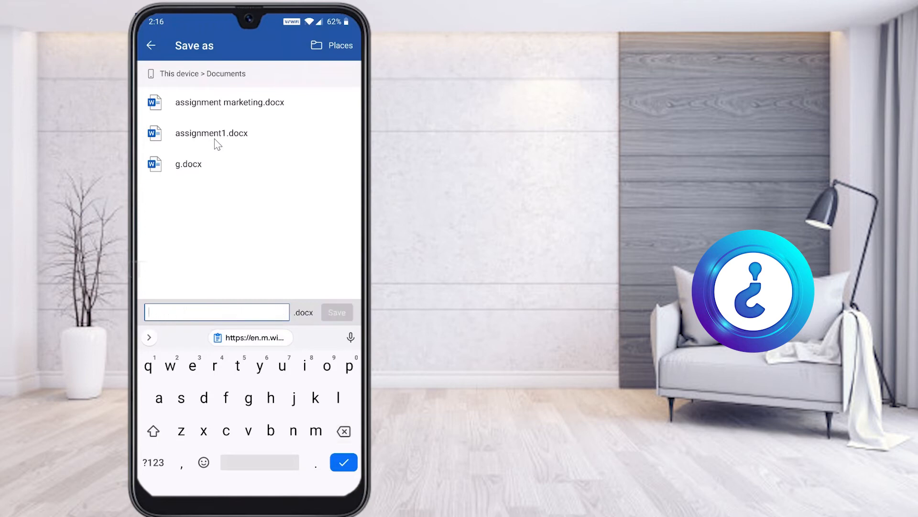
type("work")
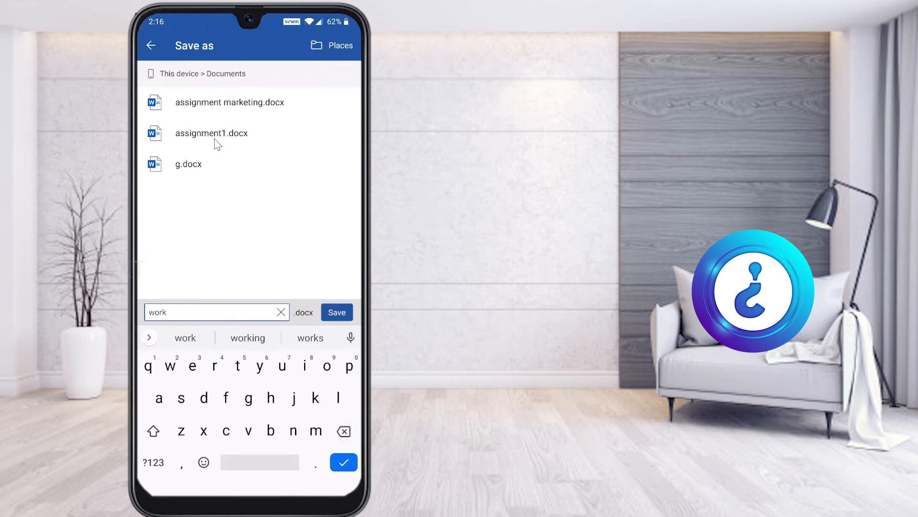
type("1")
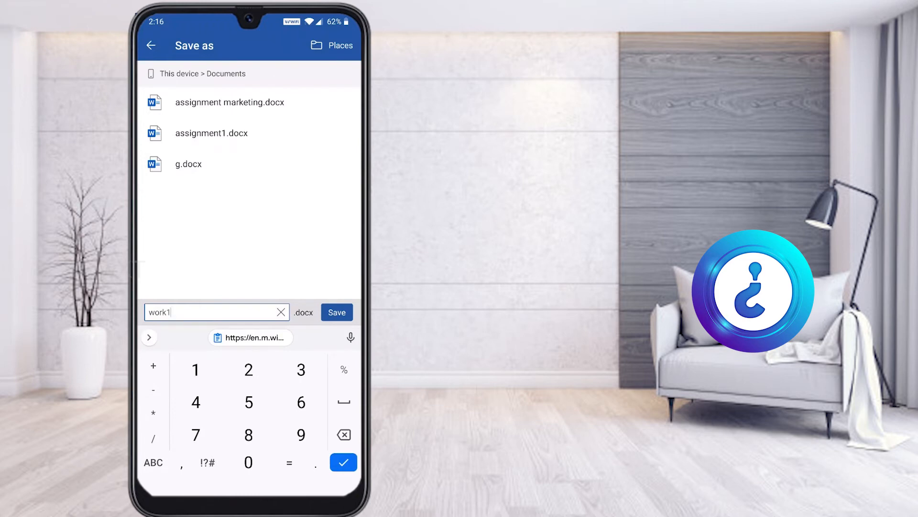
left_click(337, 312)
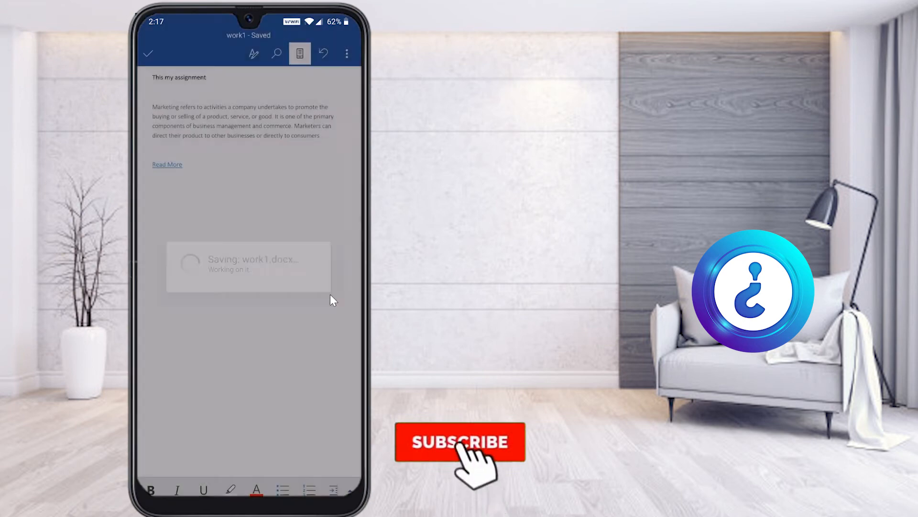
left_click(459, 442)
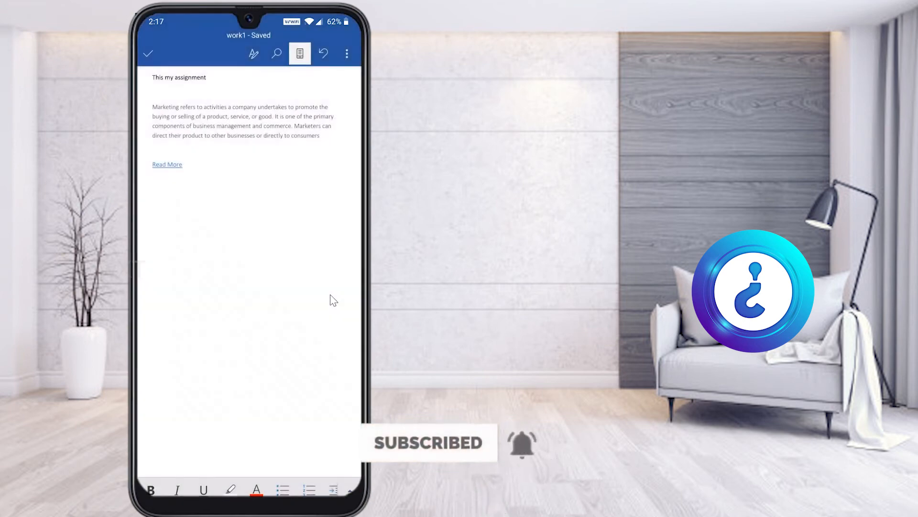
left_click(167, 164)
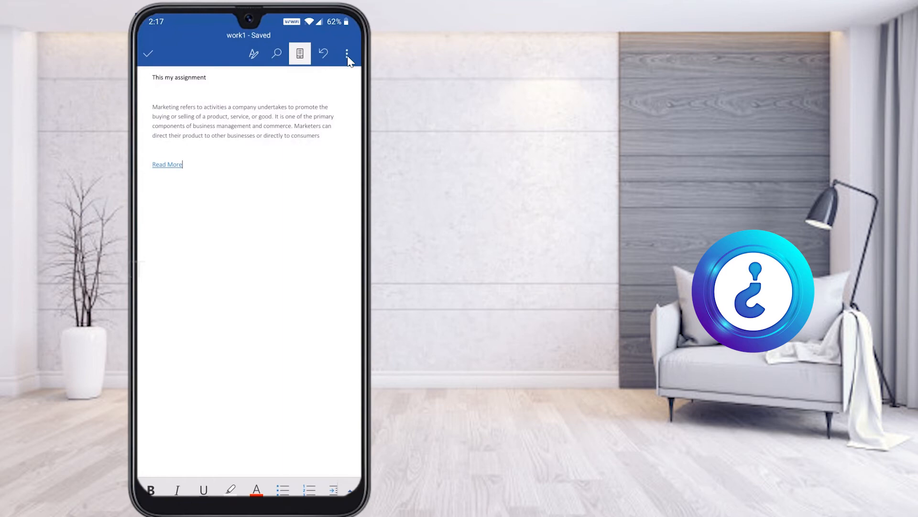
Open the saved work1 document's options menu for sharing.
left_click(344, 53)
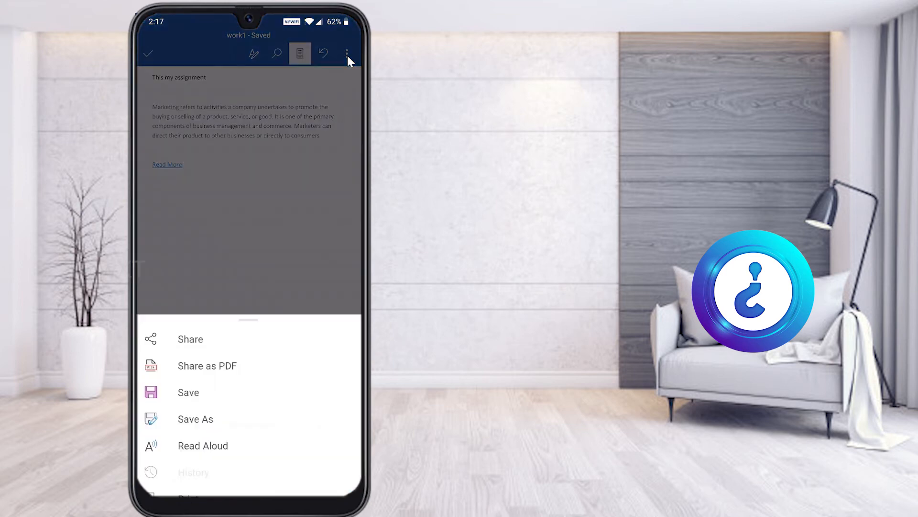
mouse_move(220, 384)
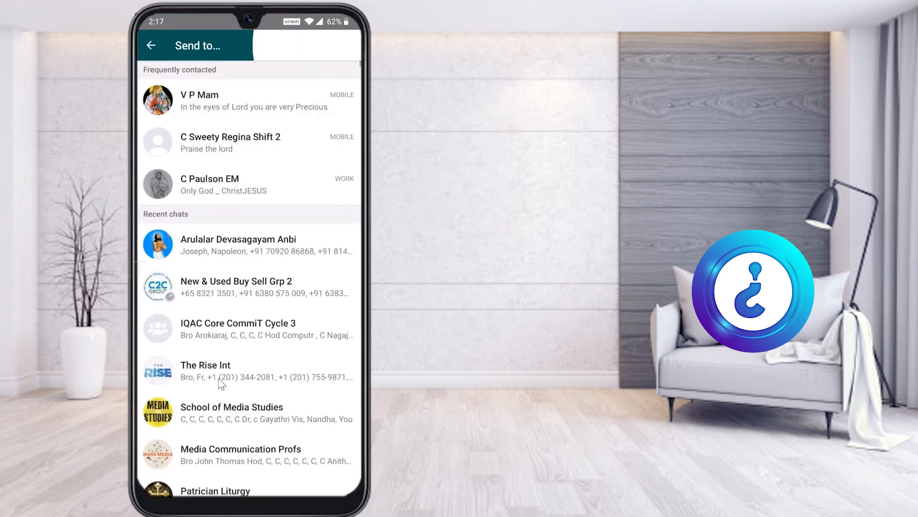
Send work1.pdf to the Class X WhatsApp group, then open the sent PDF.
type("clas")
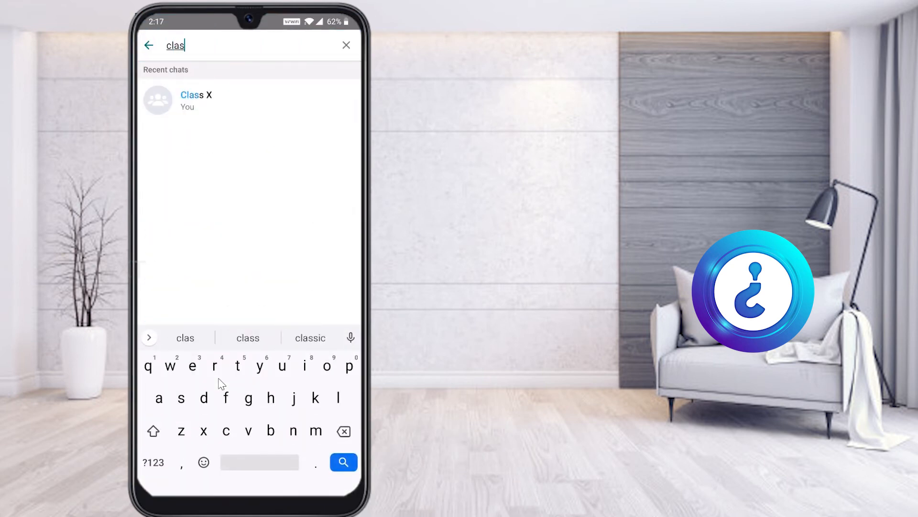
left_click(197, 99)
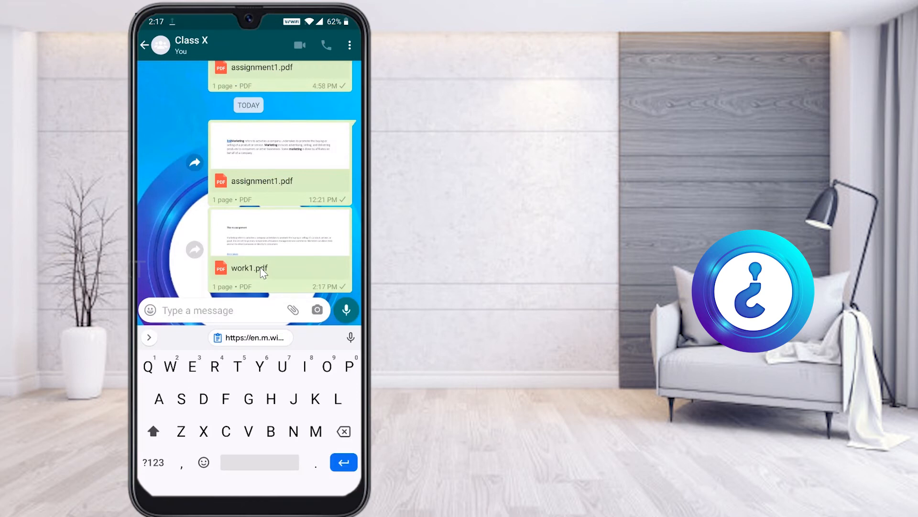
left_click(264, 268)
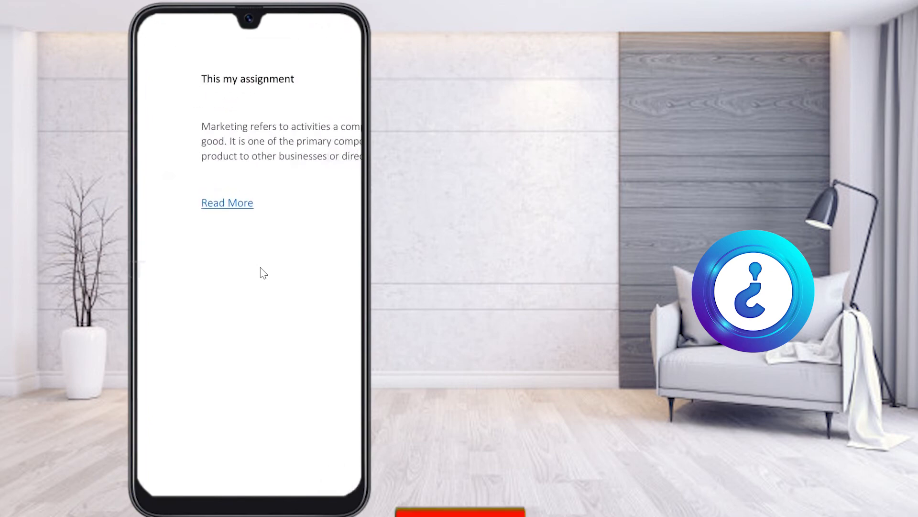
Follow the PDF's Read More link to the Wikipedia Marketing article in Chrome.
left_click(227, 202)
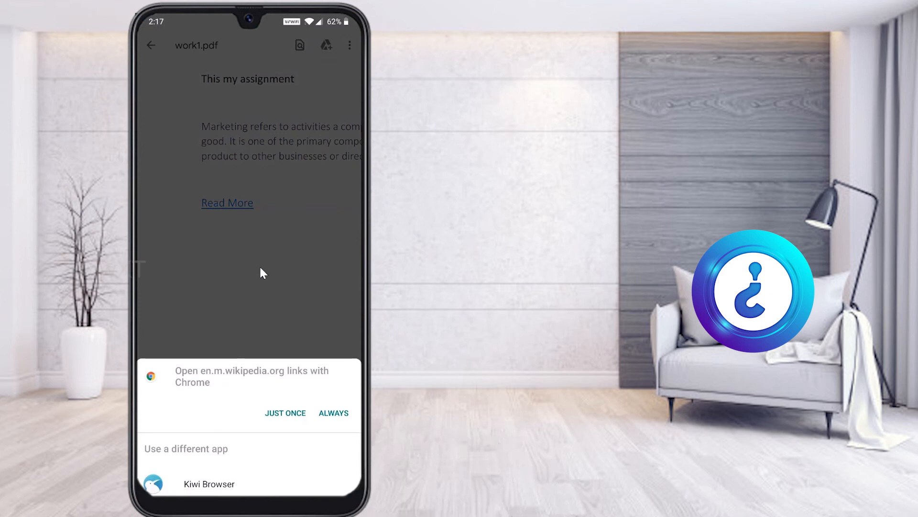
left_click(285, 412)
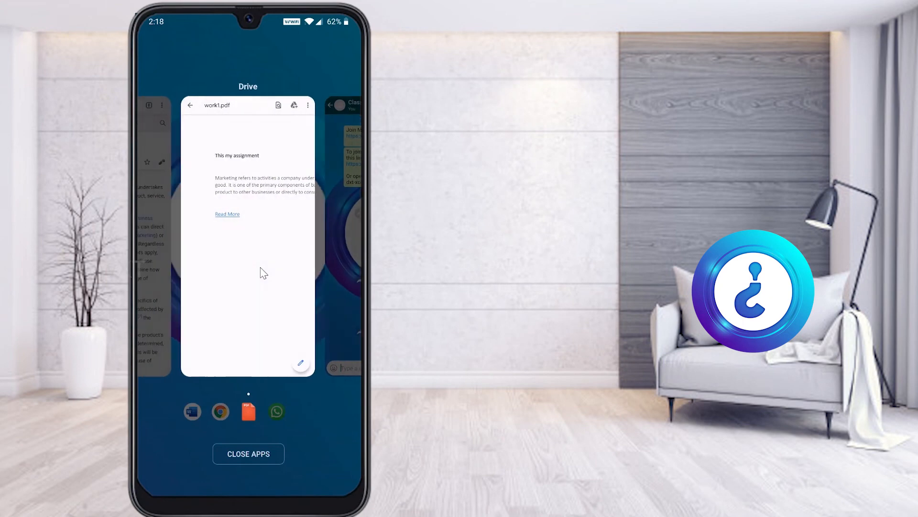
Switch from the Recent apps overview back to the work1 document in Word.
left_click(261, 272)
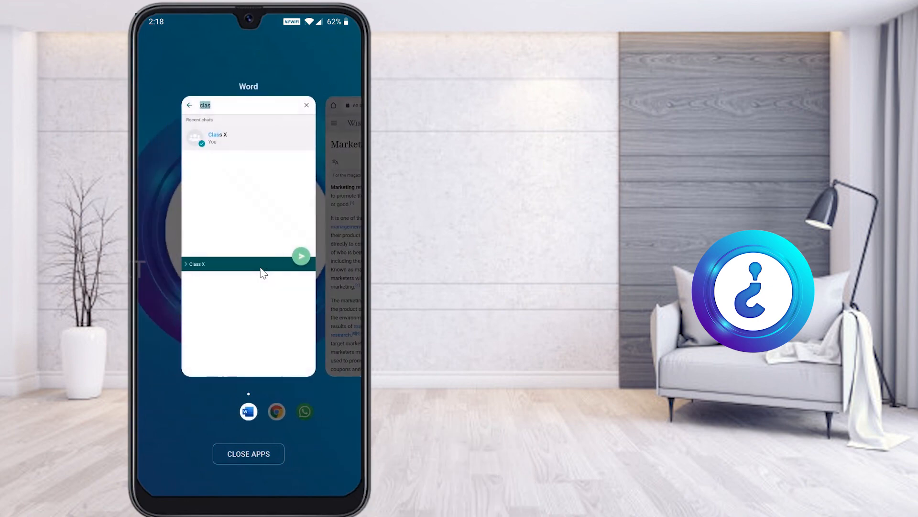
left_click(248, 411)
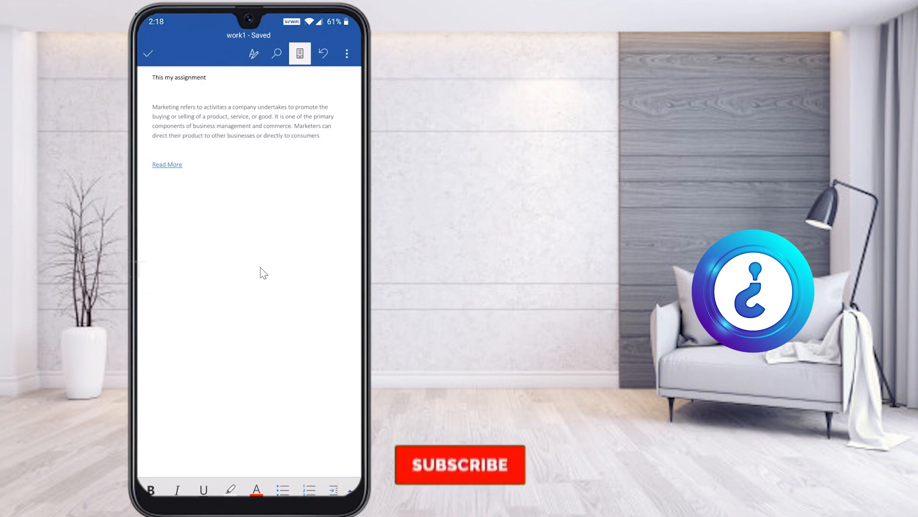
left_click(461, 464)
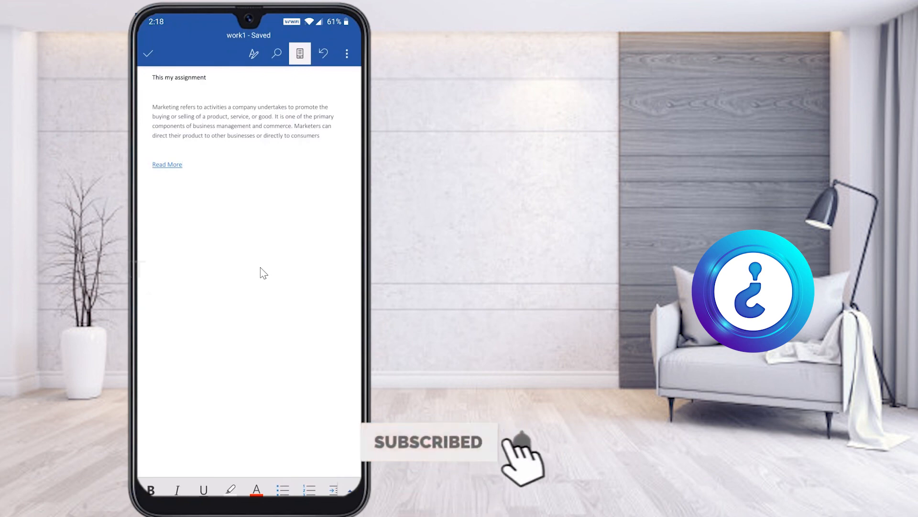